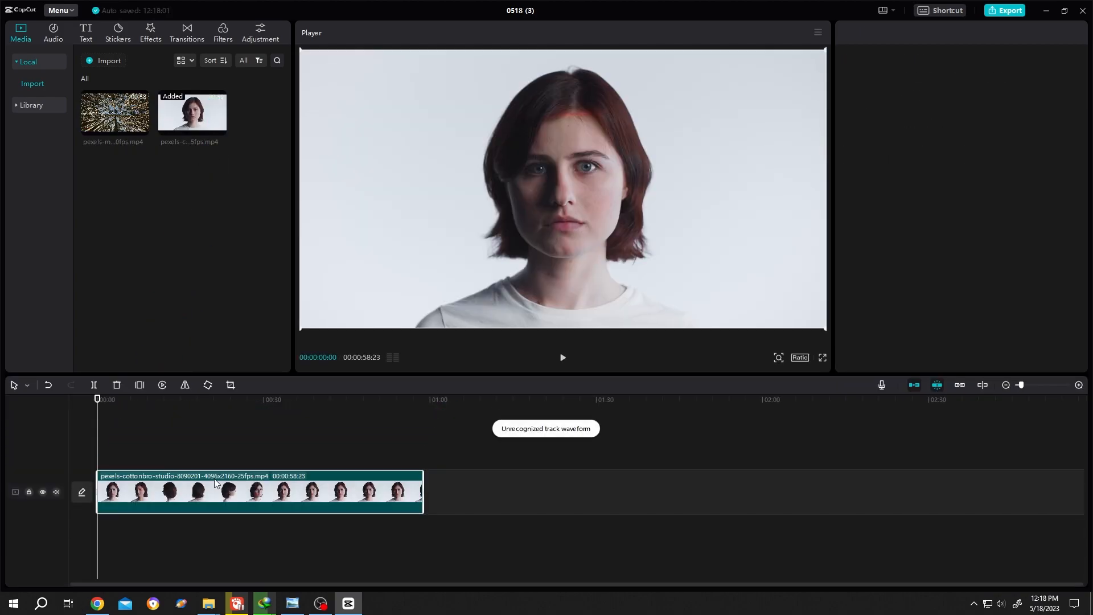
- Apply Auto cutout to the portrait clip so the white studio background is removed
{"action": "left_click", "coordinate": [258, 492]}
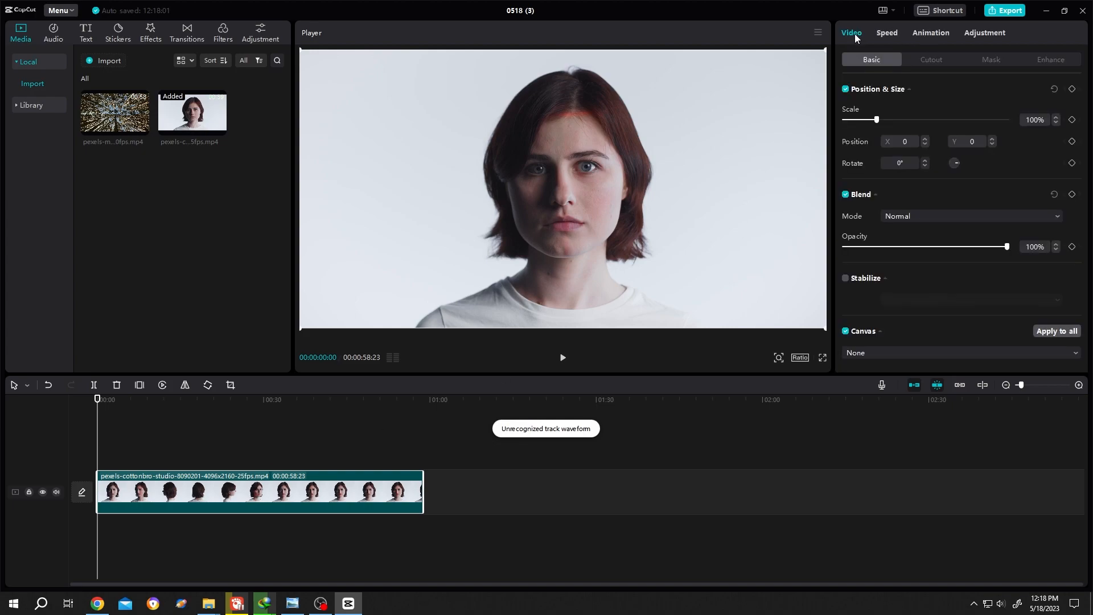
{"action": "left_click", "coordinate": [930, 59]}
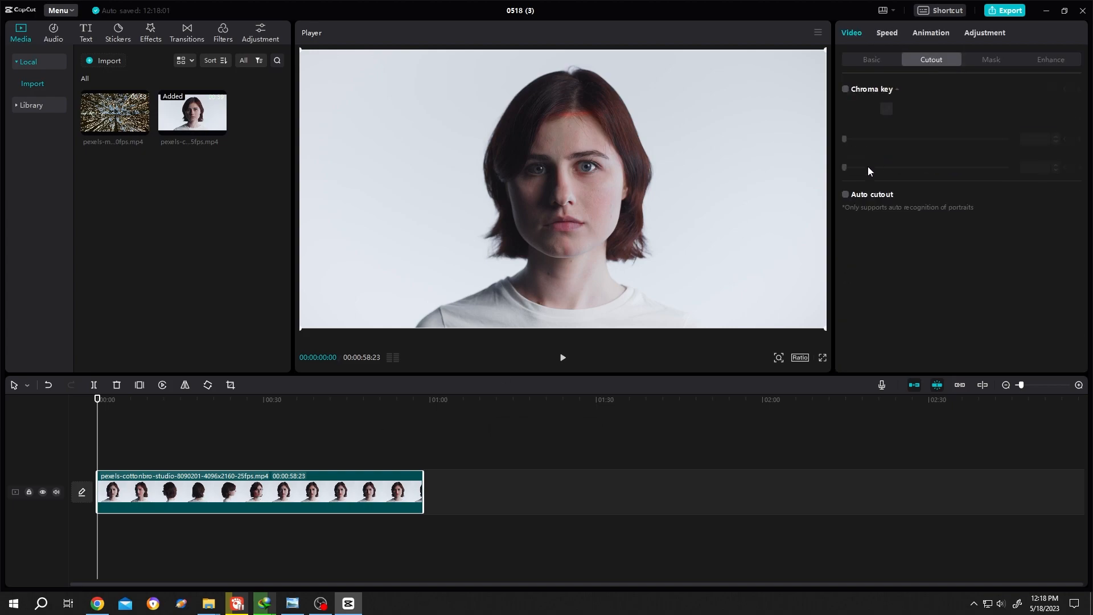
{"action": "left_click", "coordinate": [846, 194]}
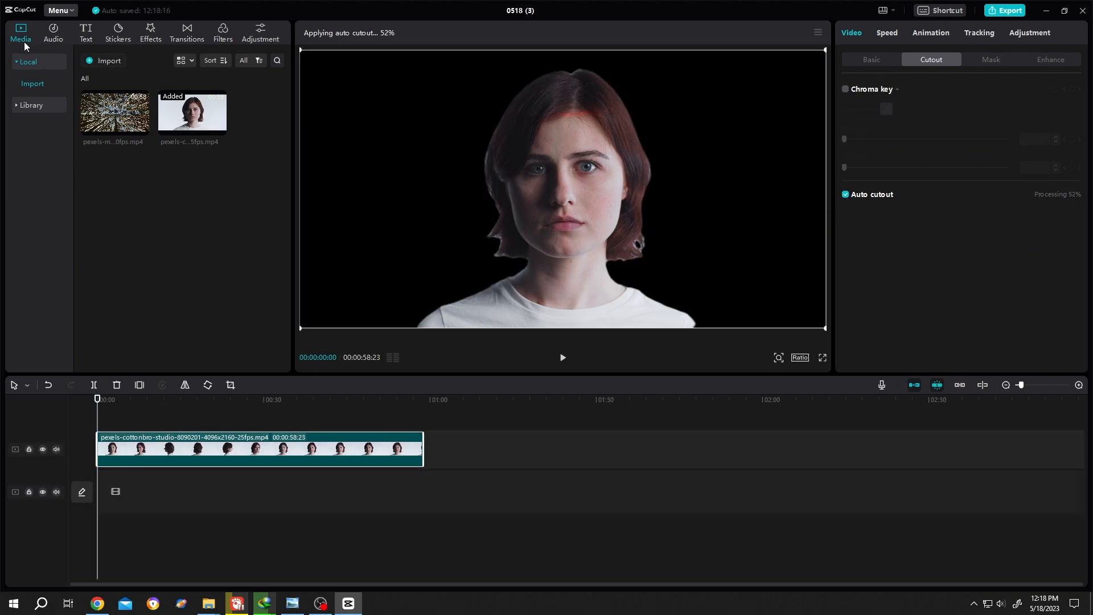
- Add a white stock background under the cutout and drag the Luma curve down to turn the woman into a black silhouette
{"action": "left_click", "coordinate": [31, 104]}
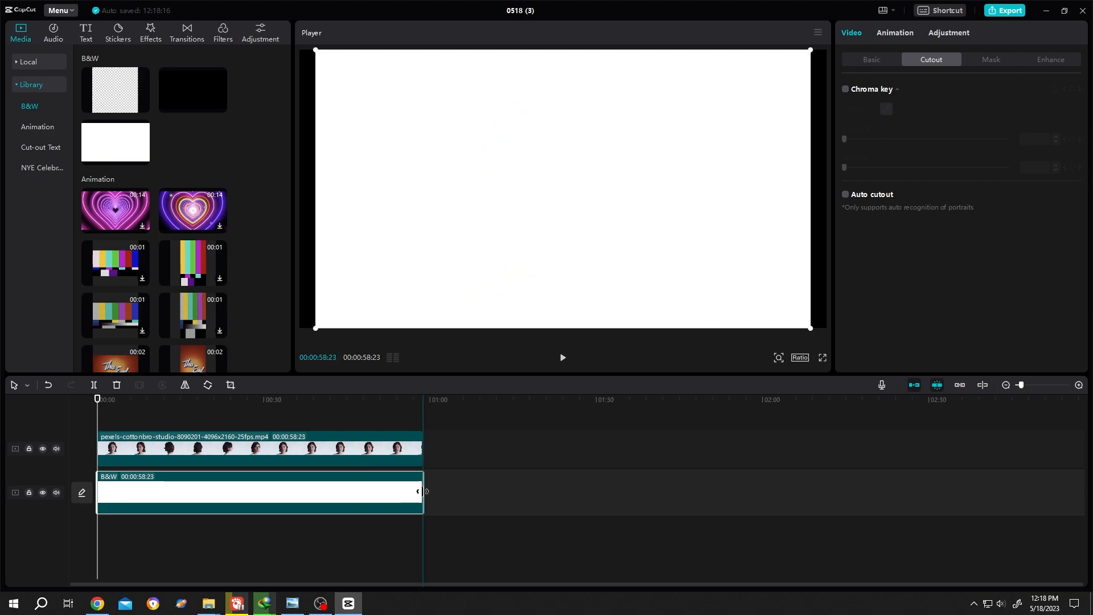
{"action": "left_click", "coordinate": [846, 195]}
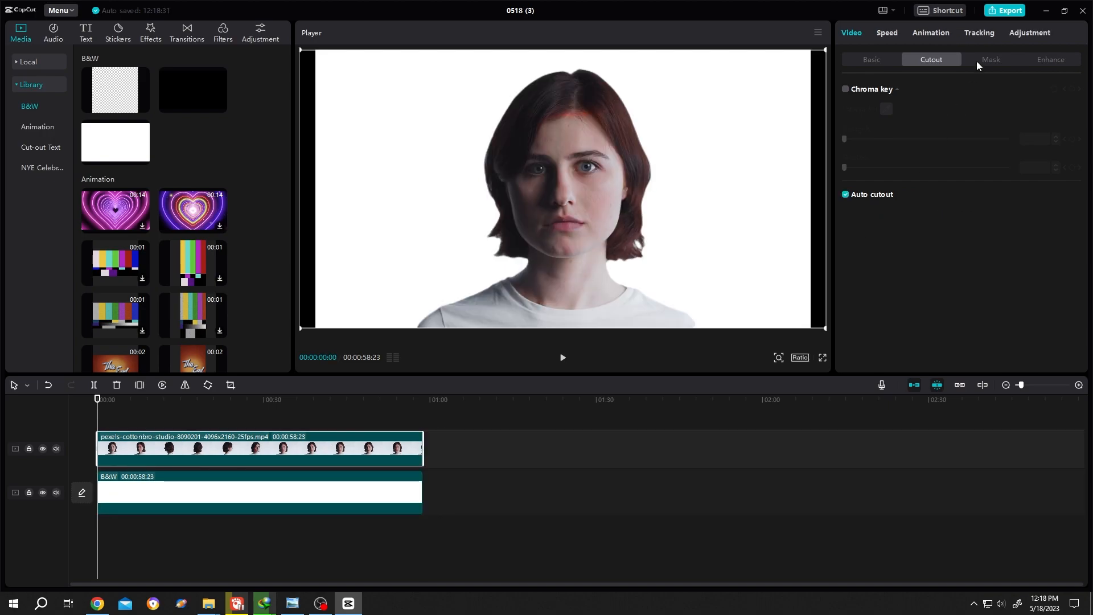
{"action": "left_click", "coordinate": [1029, 32]}
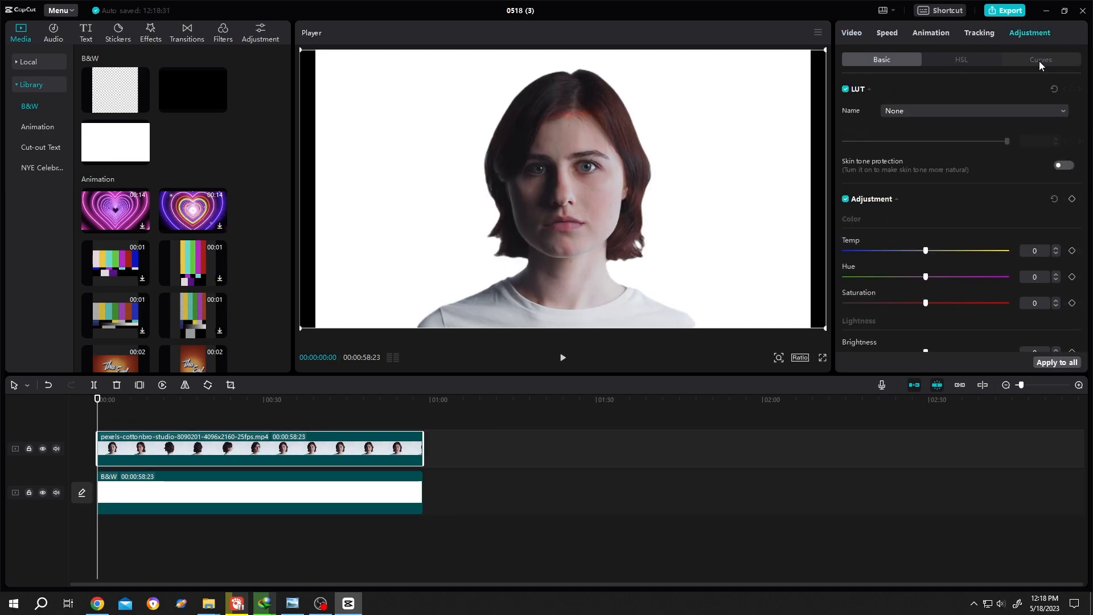
{"action": "left_click", "coordinate": [1039, 59]}
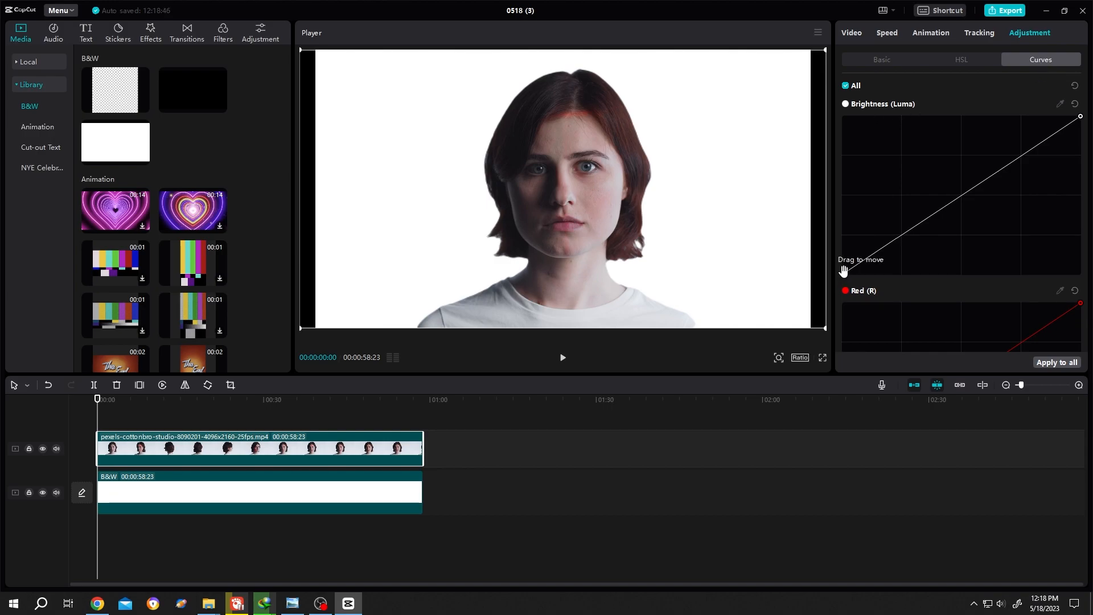
{"action": "left_click_drag", "start_coordinate": [844, 271], "coordinate": [959, 273]}
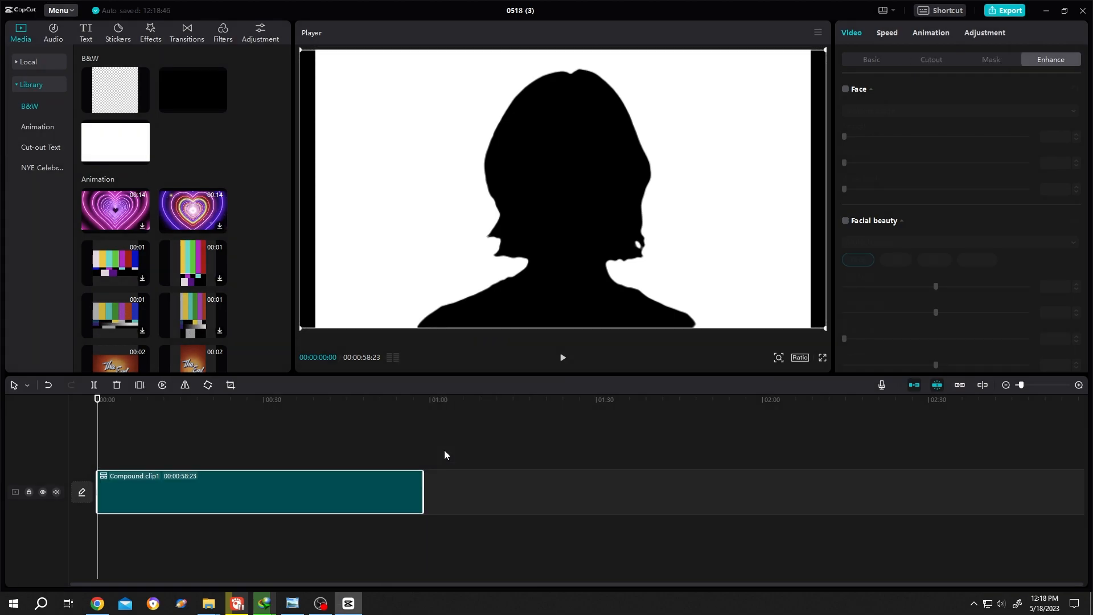
- Add a Lens Blur effect to the compound silhouette clip and raise Blur to 78
{"action": "left_click", "coordinate": [151, 32]}
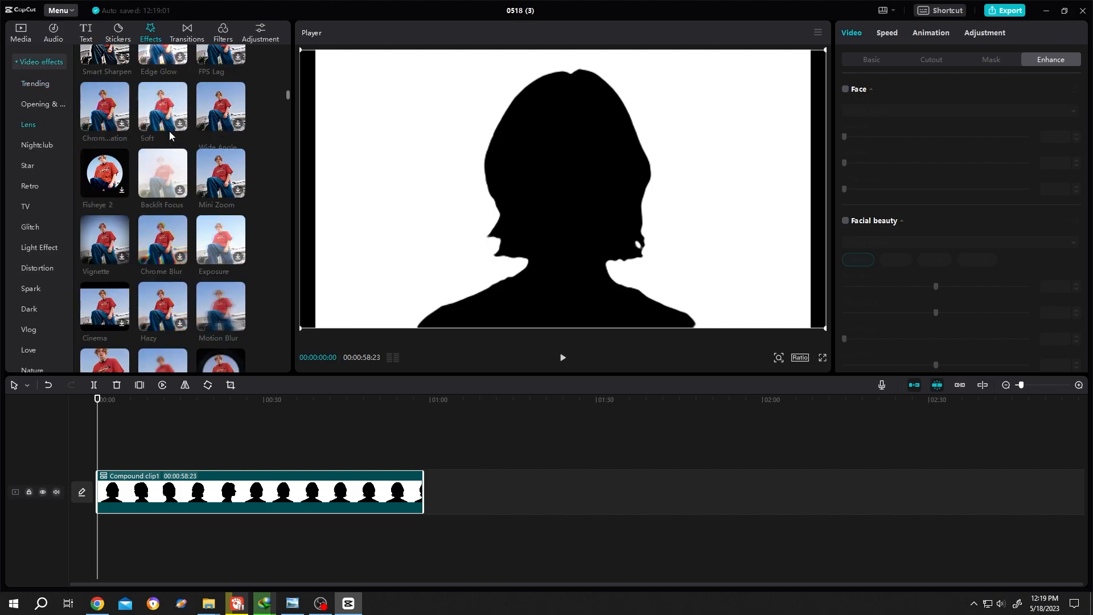
{"action": "scroll", "scroll_direction": "down", "scroll_amount": 3}
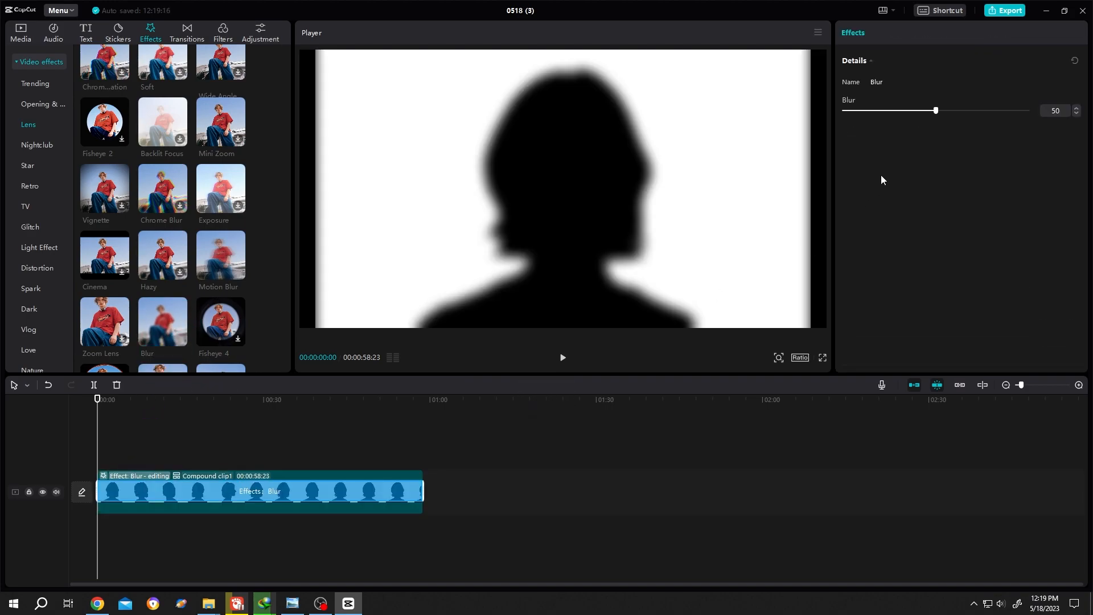
{"action": "left_click_drag", "start_coordinate": [936, 111], "coordinate": [986, 110]}
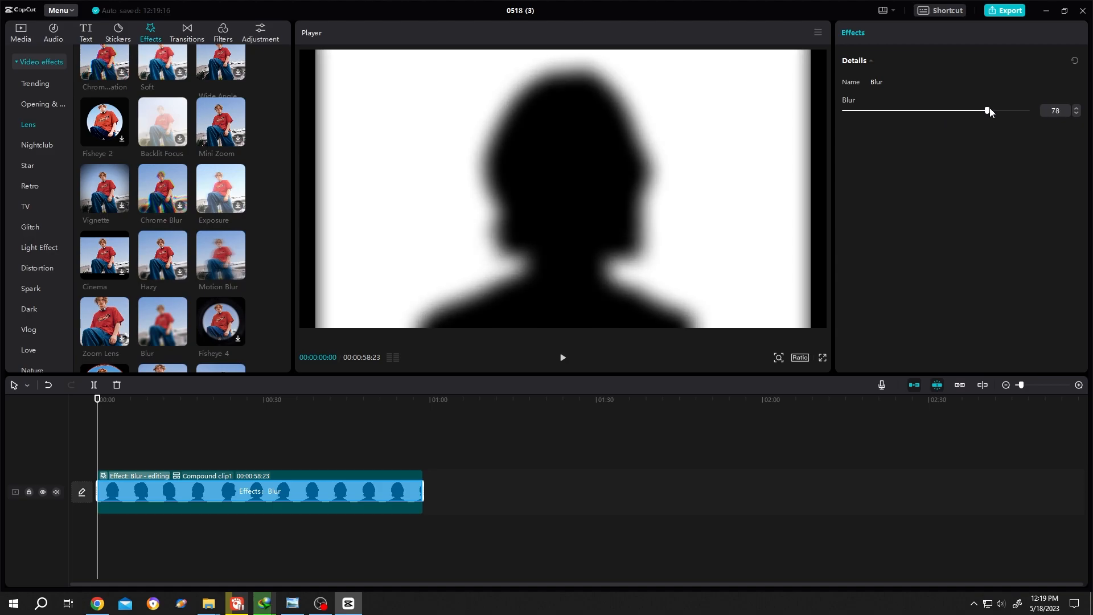
{"action": "left_click_drag", "start_coordinate": [986, 111], "coordinate": [1009, 110]}
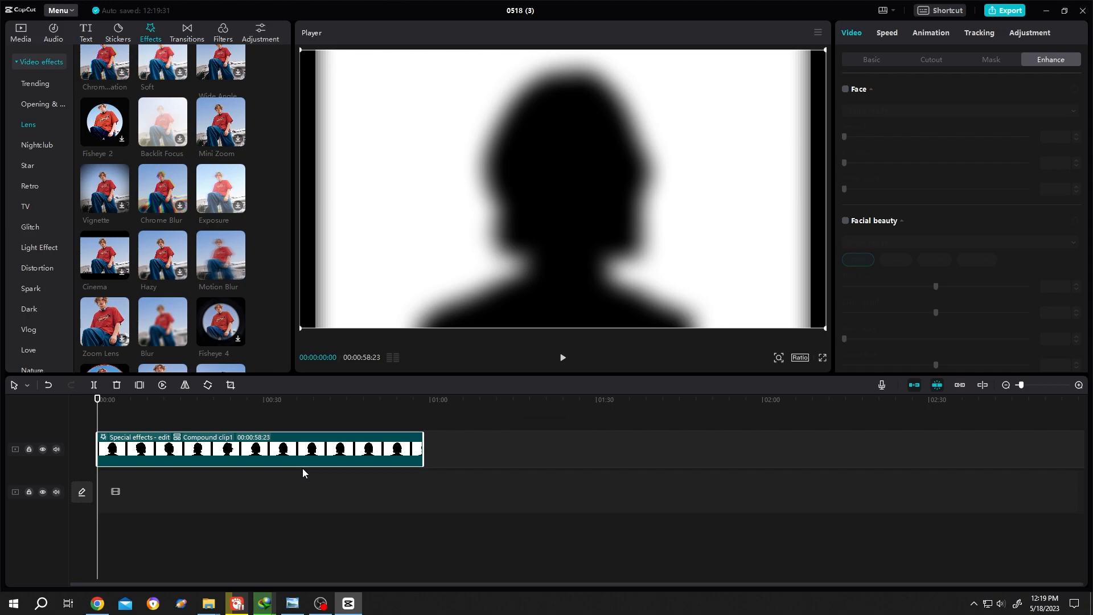
- Place the forest clip beneath the silhouette and set the silhouette's blend mode to a lightening mode
{"action": "left_click", "coordinate": [20, 32]}
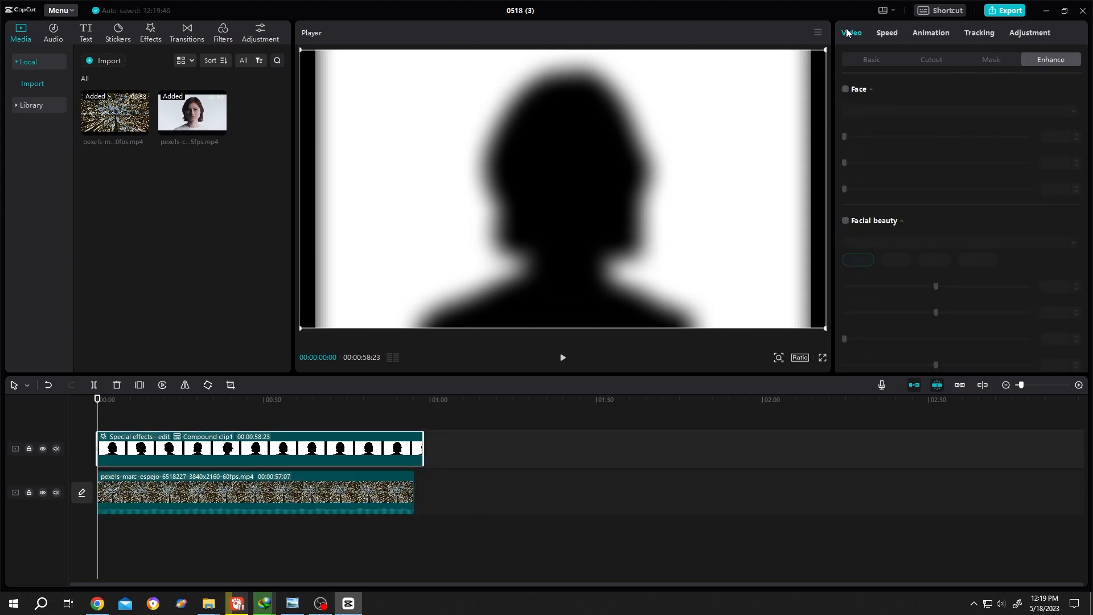
{"action": "left_click", "coordinate": [871, 59]}
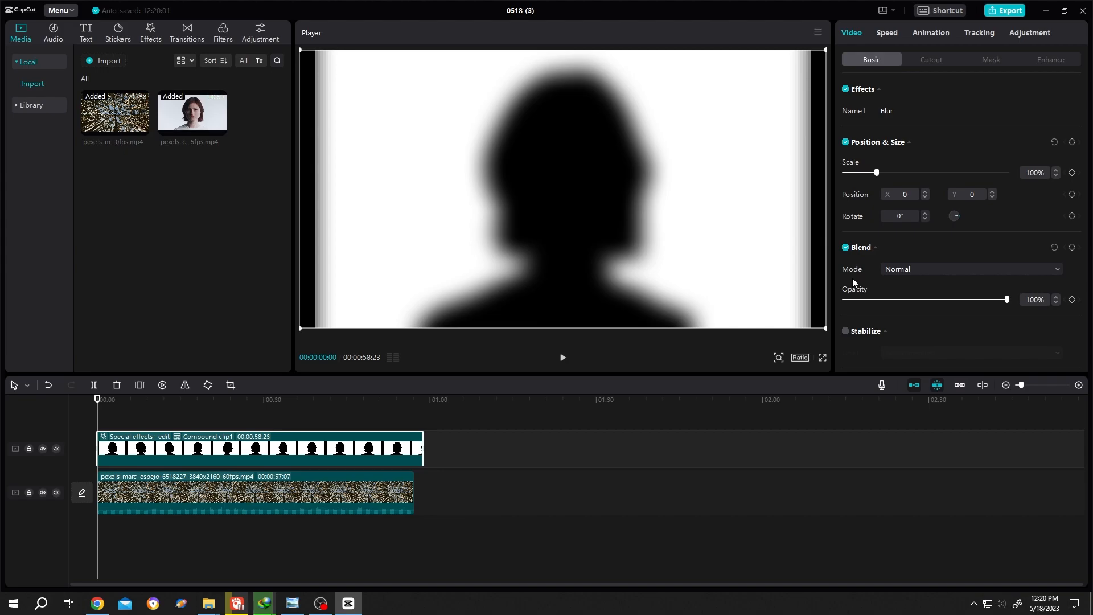
{"action": "left_click", "coordinate": [970, 269]}
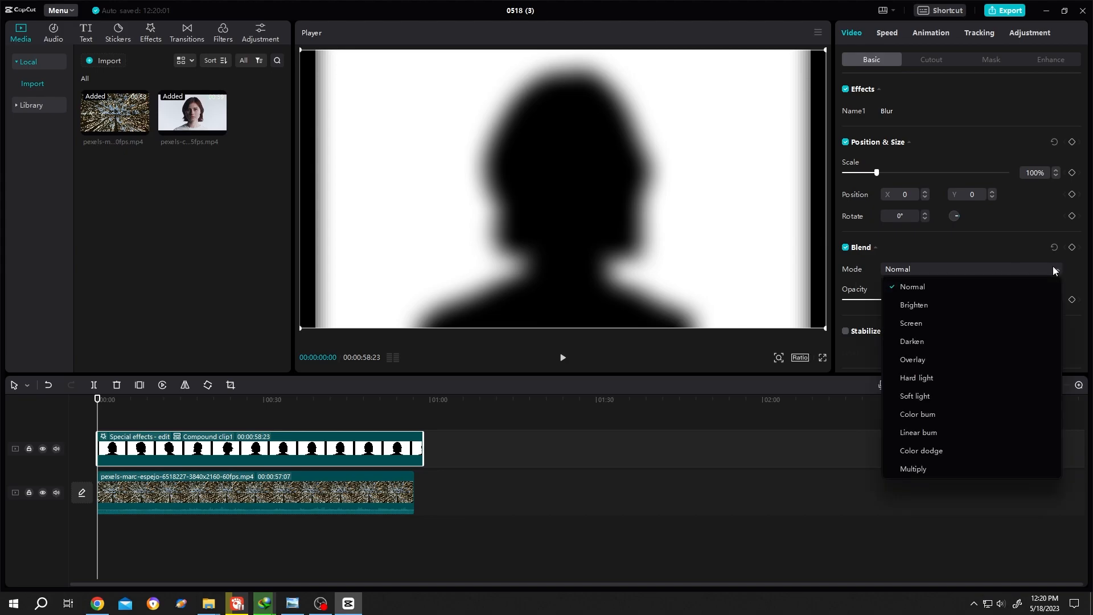
{"action": "left_click", "coordinate": [911, 322]}
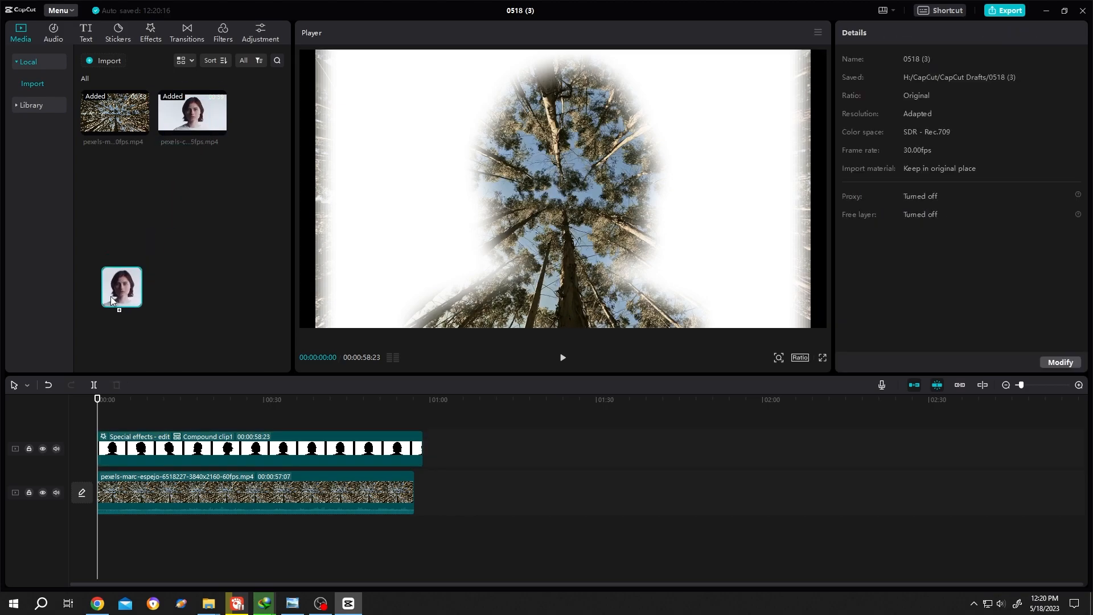
- Layer the portrait clip on a new top track at 90% opacity
{"action": "left_click_drag", "start_coordinate": [122, 285], "coordinate": [259, 449]}
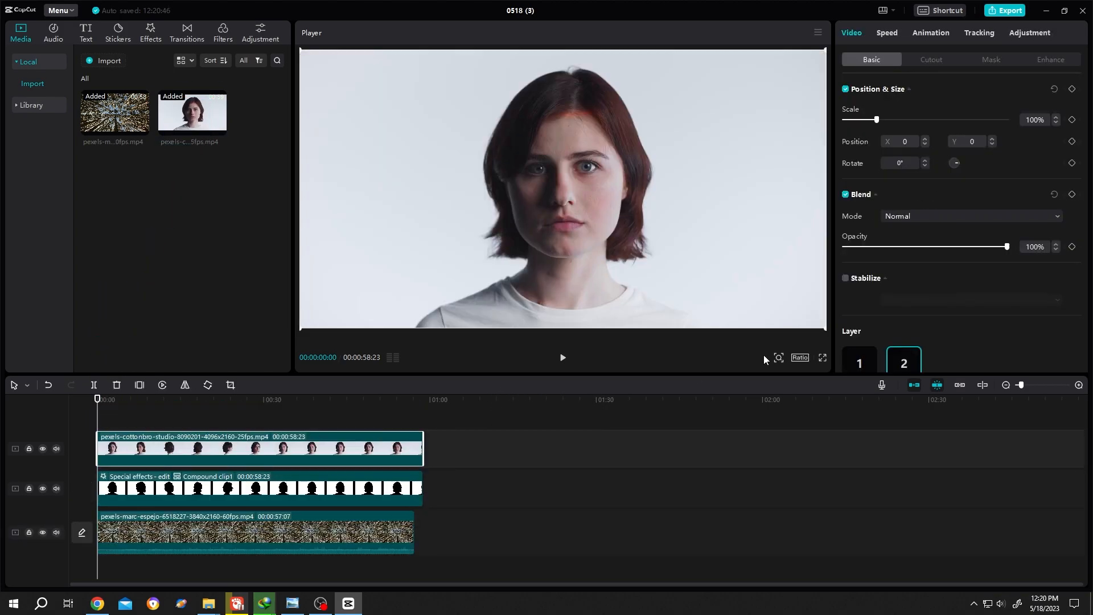
{"action": "left_click", "coordinate": [1034, 246]}
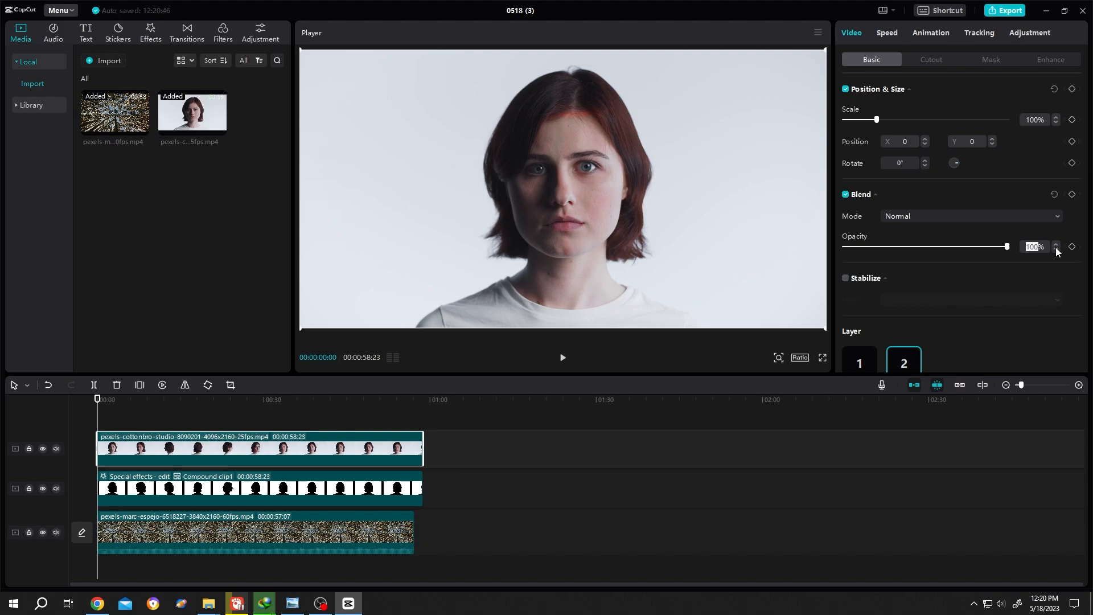
{"action": "left_click_drag", "start_coordinate": [1005, 246], "coordinate": [990, 246]}
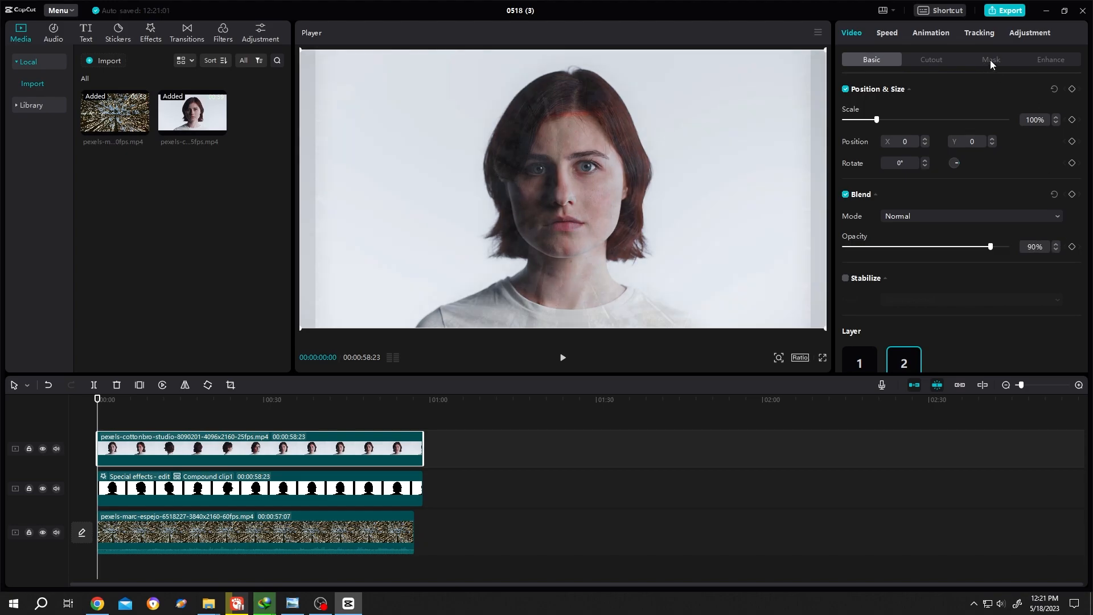
- Give the portrait a Split mask rotated to about -119° and shifted toward the face's right side
{"action": "left_click", "coordinate": [990, 59]}
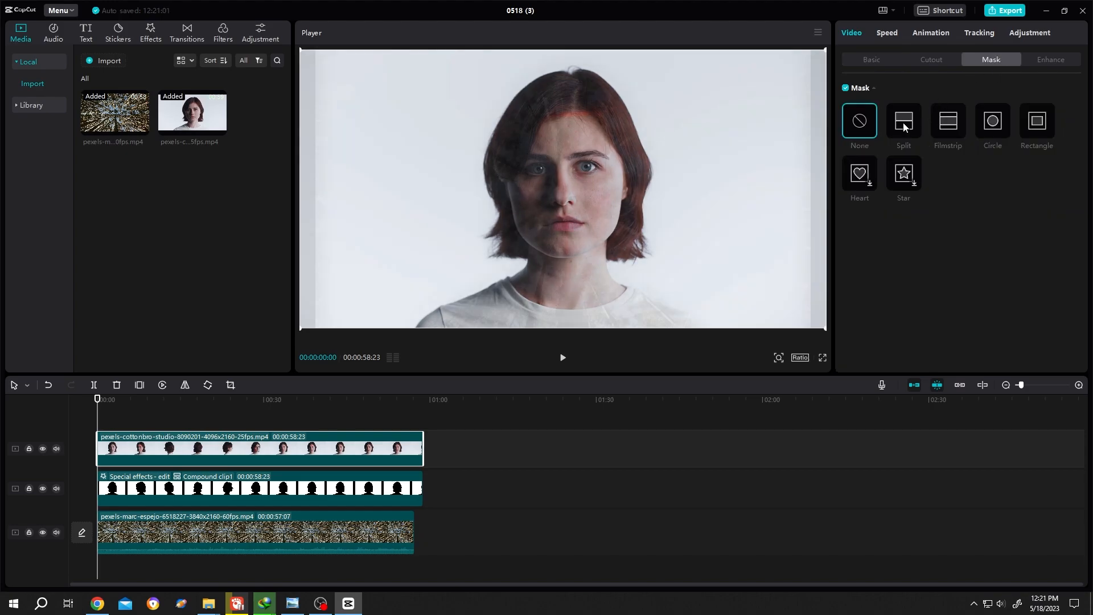
{"action": "left_click", "coordinate": [903, 120]}
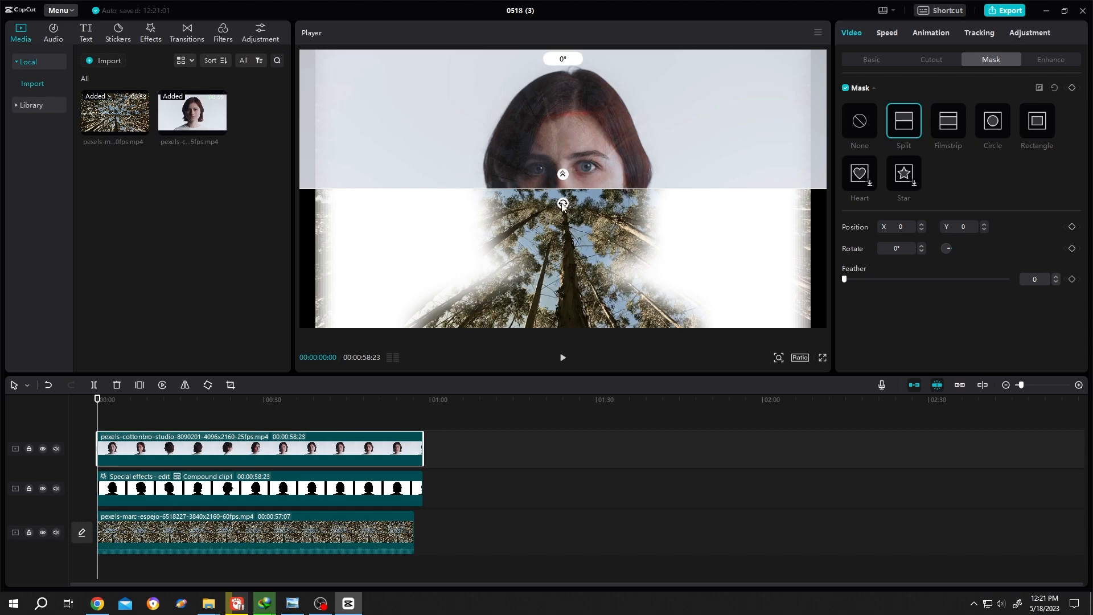
{"action": "left_click_drag", "start_coordinate": [561, 203], "coordinate": [577, 193]}
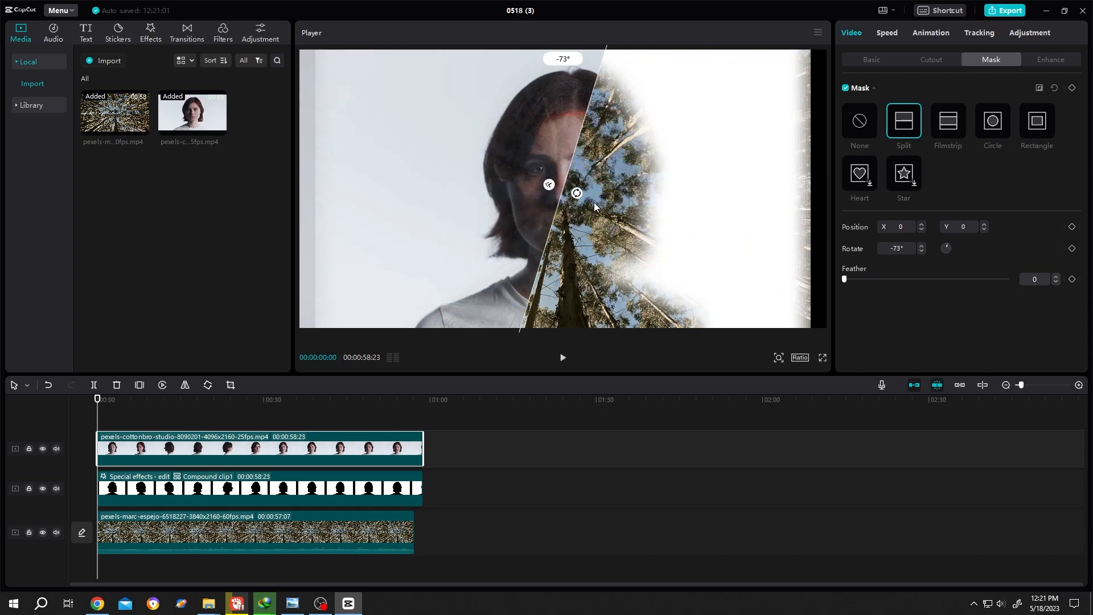
{"action": "left_click_drag", "start_coordinate": [576, 194], "coordinate": [573, 182]}
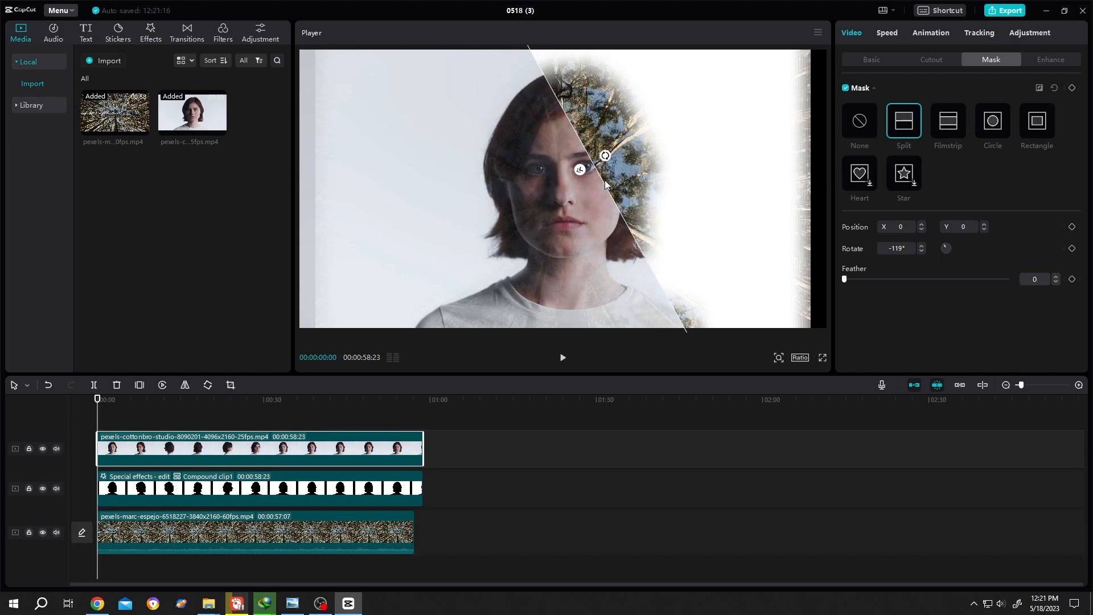
{"action": "left_click_drag", "start_coordinate": [578, 169], "coordinate": [585, 168]}
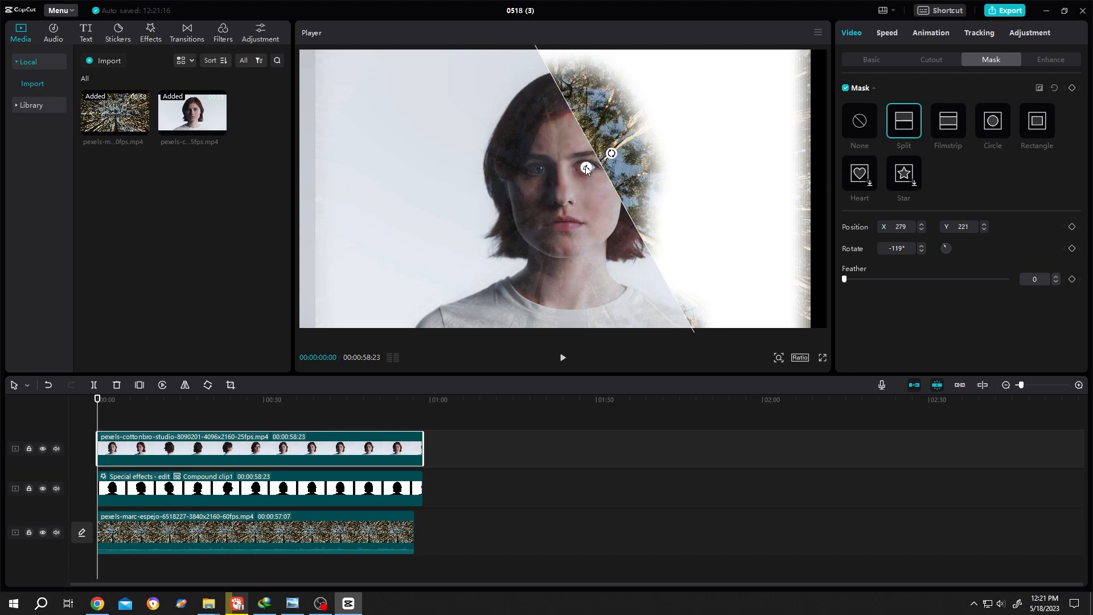
{"action": "left_click_drag", "start_coordinate": [843, 279], "coordinate": [941, 279]}
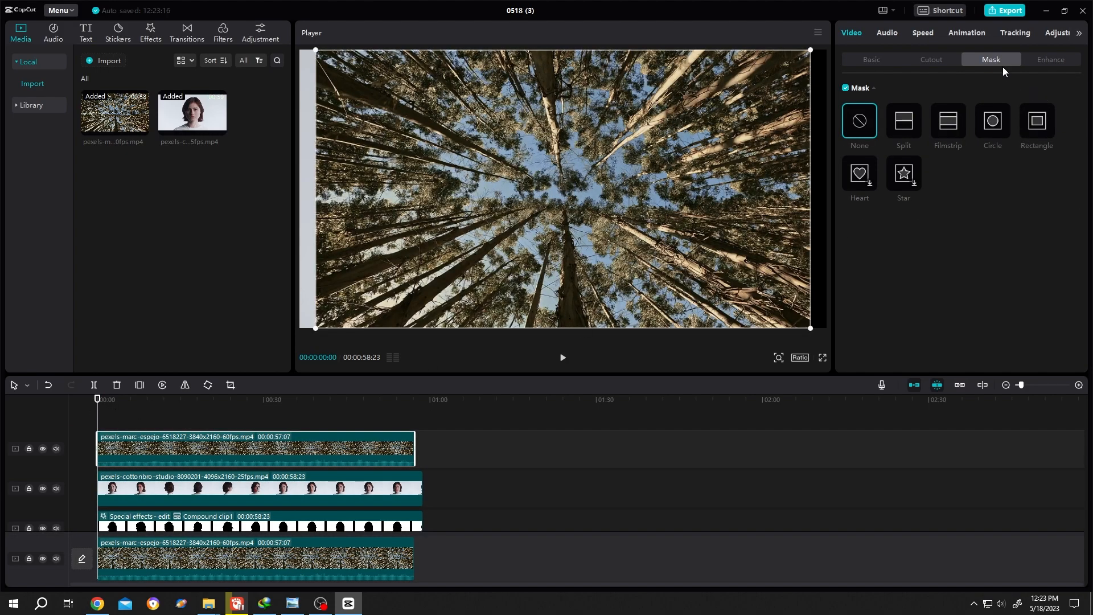
- Give the top forest clip a Split mask angled at 55° across the face with Feather 82
{"action": "left_click", "coordinate": [903, 119]}
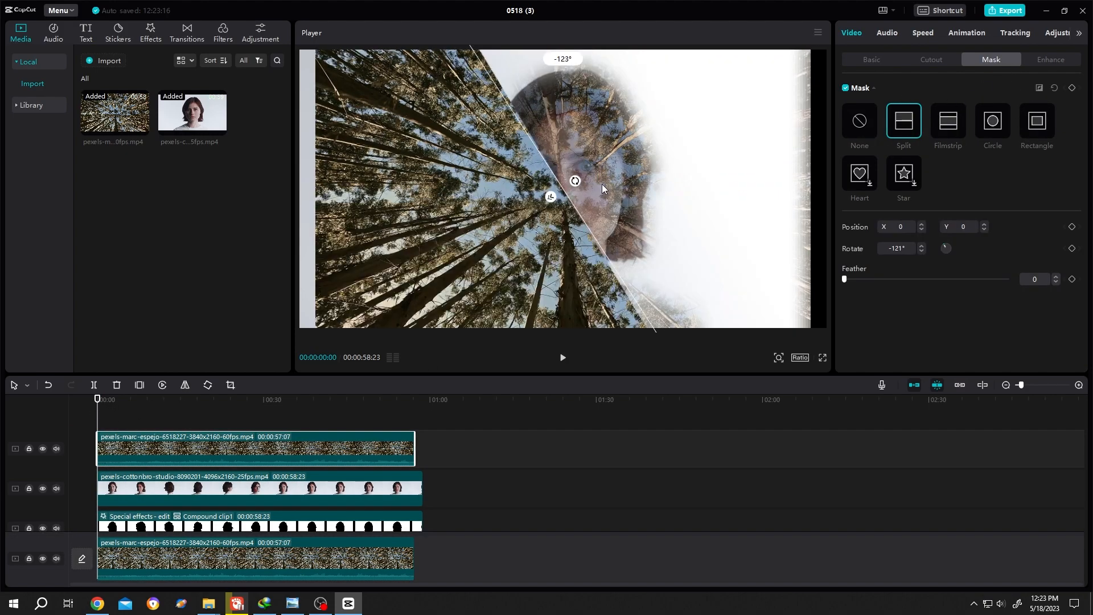
{"action": "left_click_drag", "start_coordinate": [574, 180], "coordinate": [644, 76]}
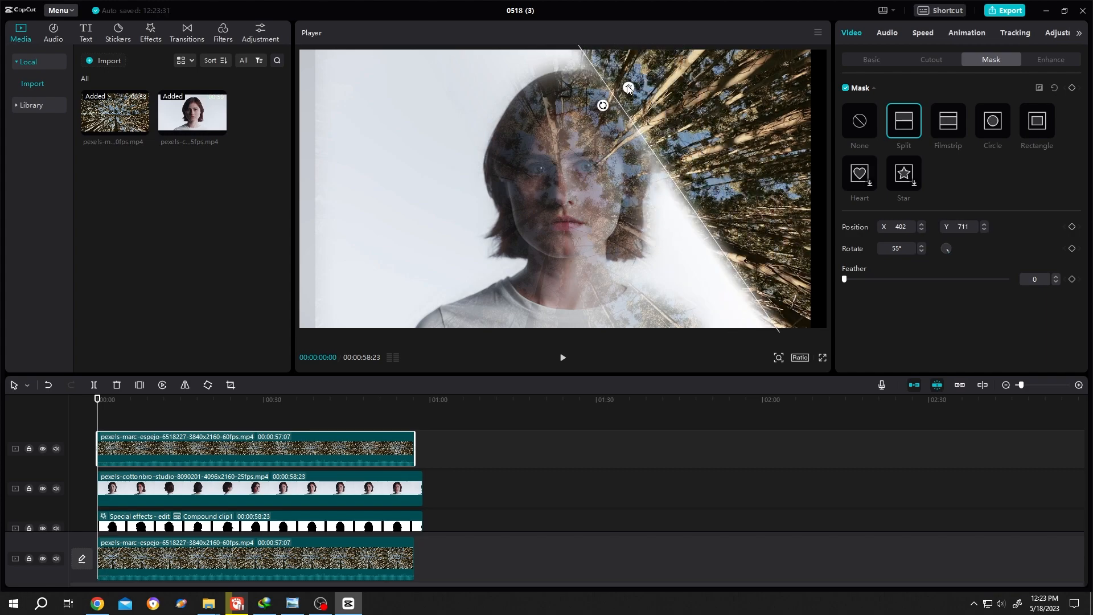
{"action": "left_click_drag", "start_coordinate": [844, 279], "coordinate": [977, 279]}
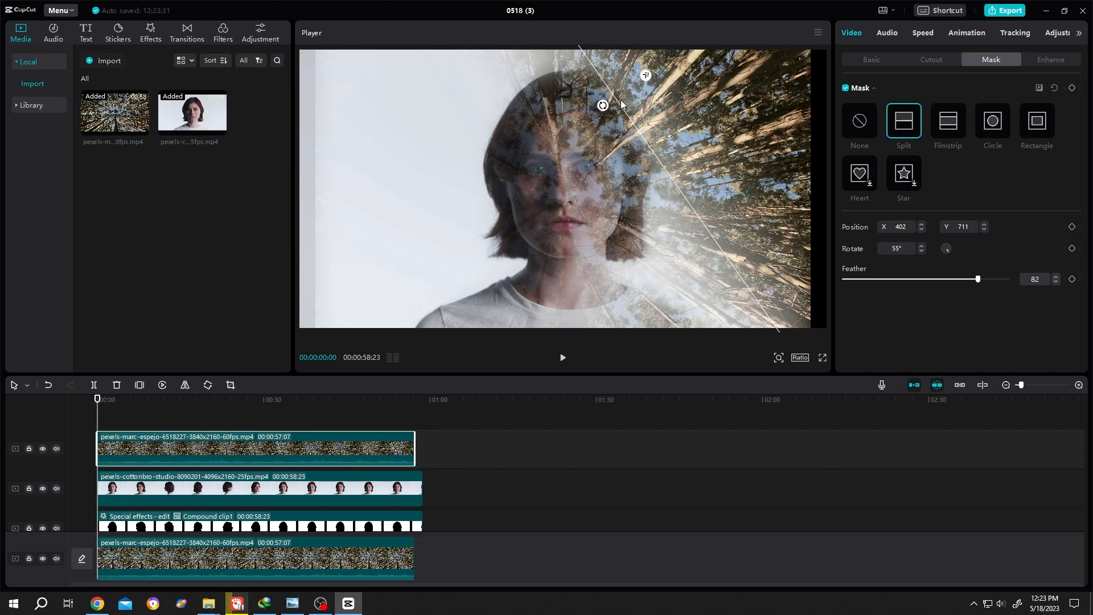